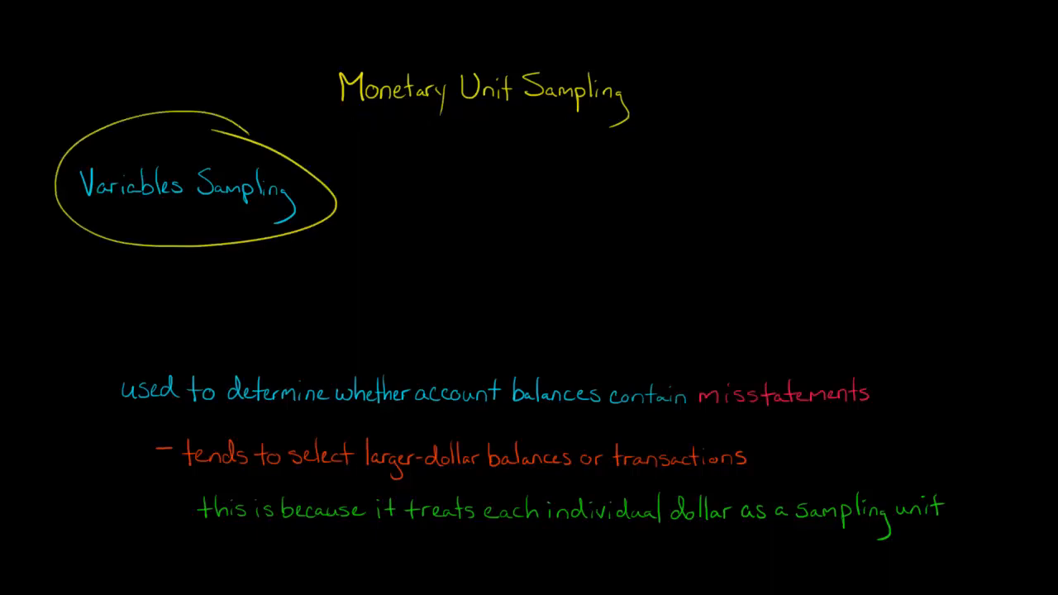
- Move from the monetary unit sampling notes to the Excel customer balances list
drag(418, 417, 570, 413)
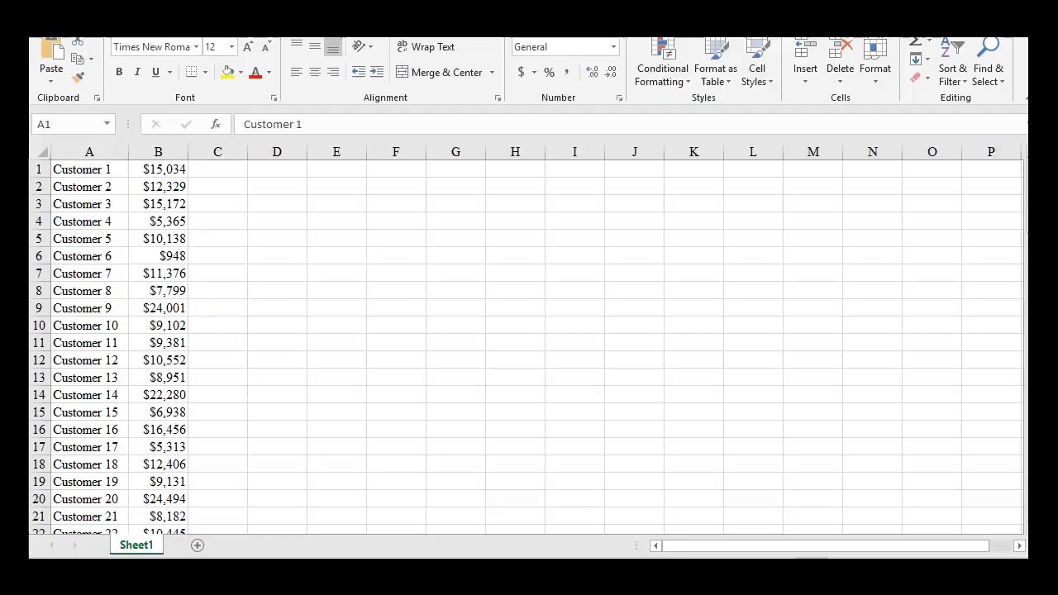
click(89, 169)
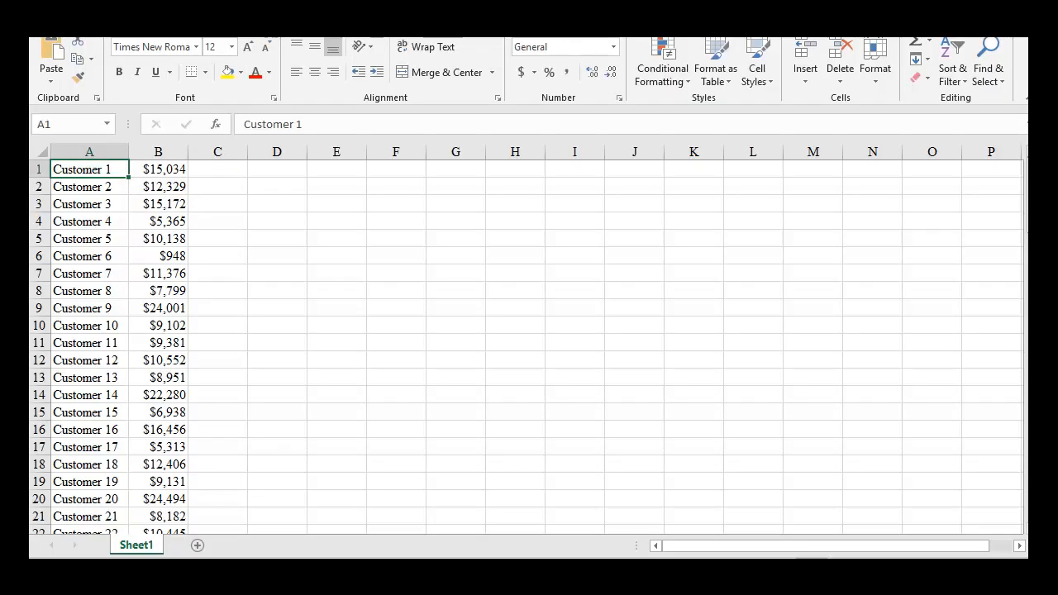
click(90, 272)
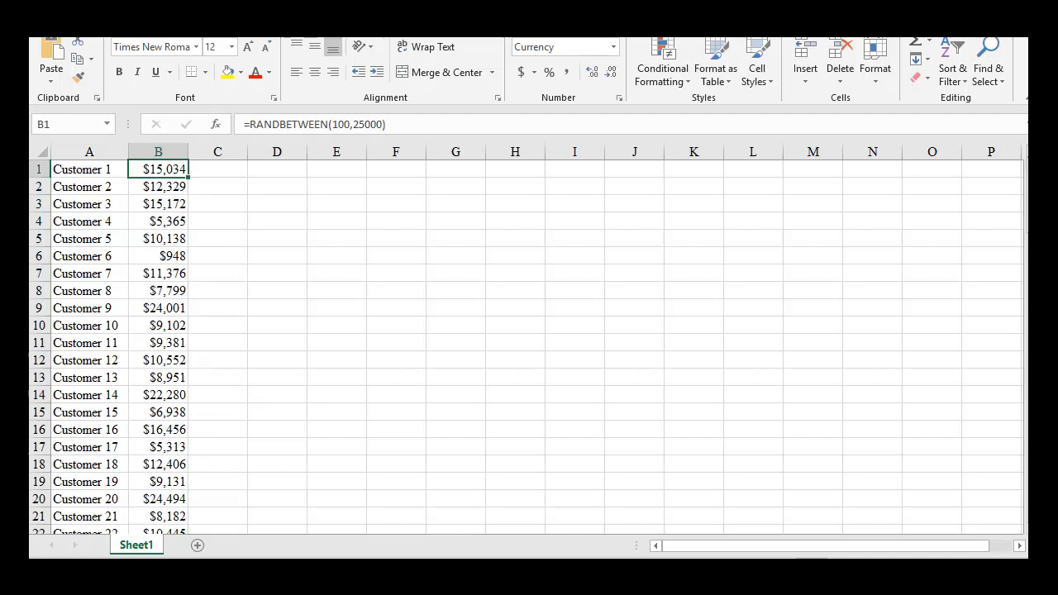
click(158, 186)
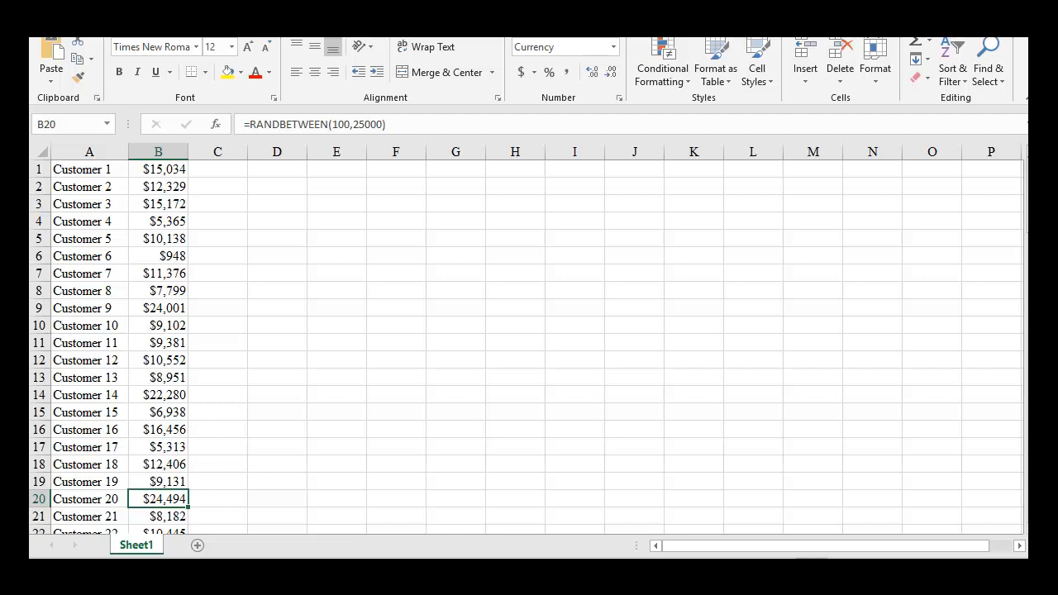
click(157, 255)
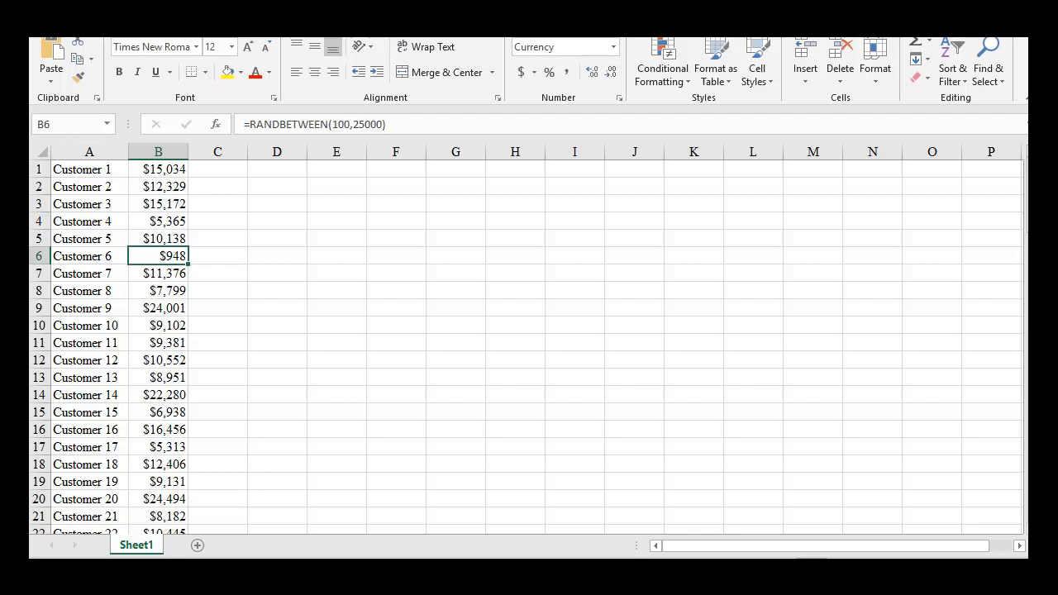
click(89, 498)
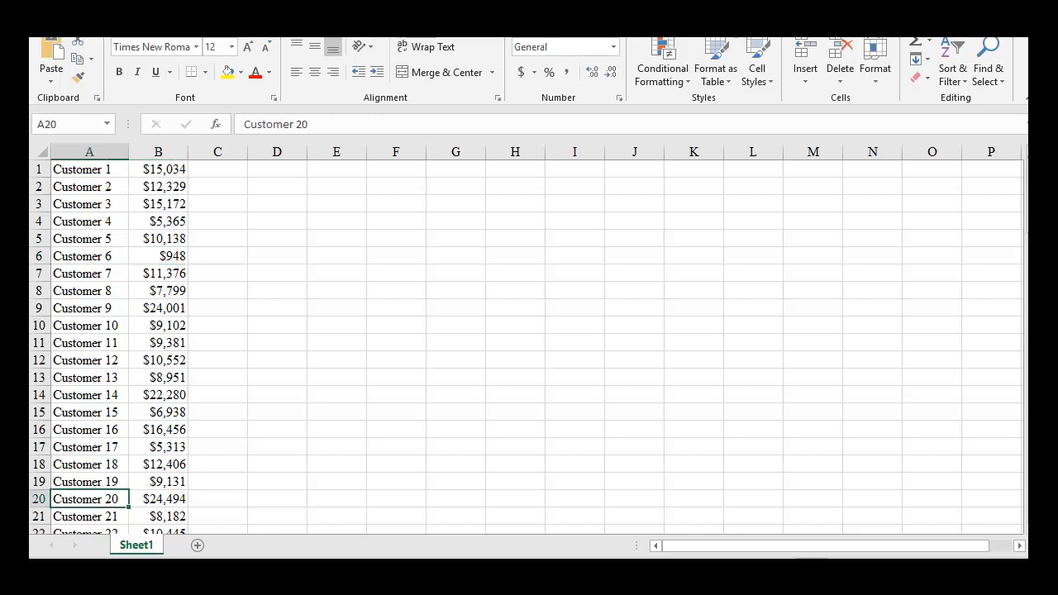
click(158, 498)
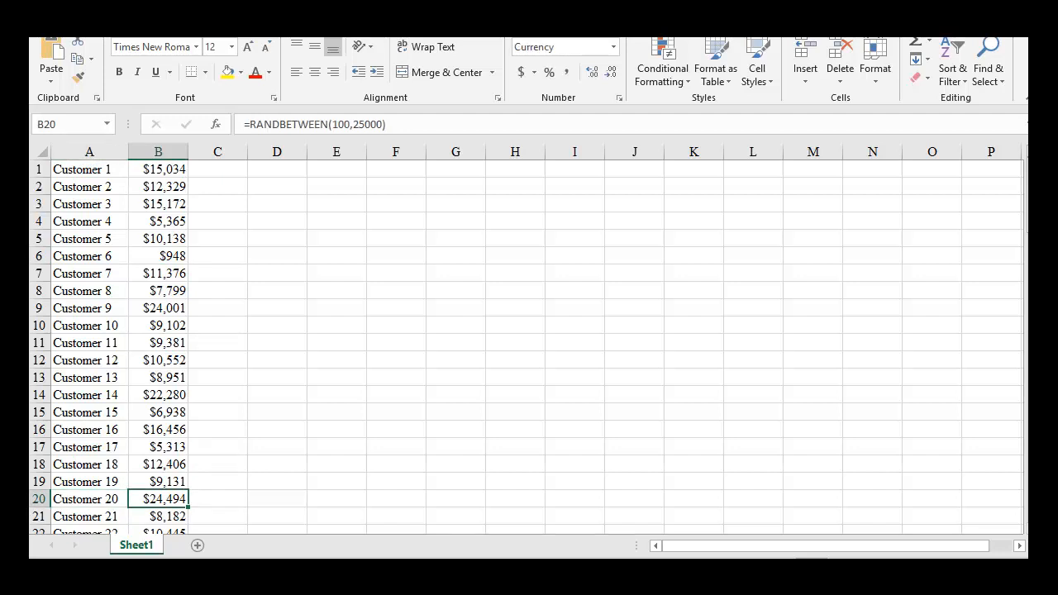
click(89, 255)
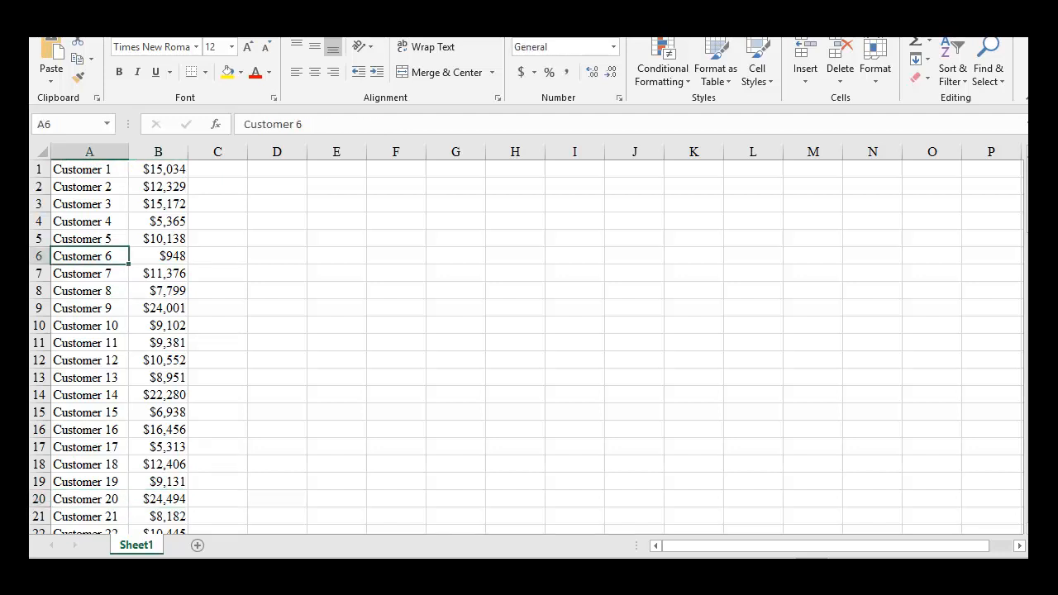
click(159, 256)
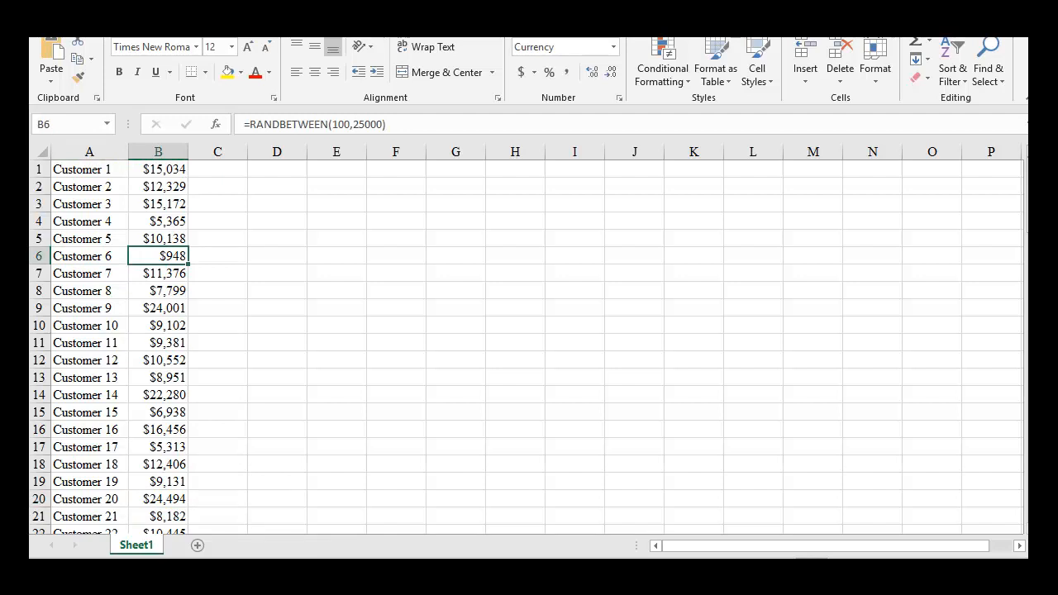
click(158, 498)
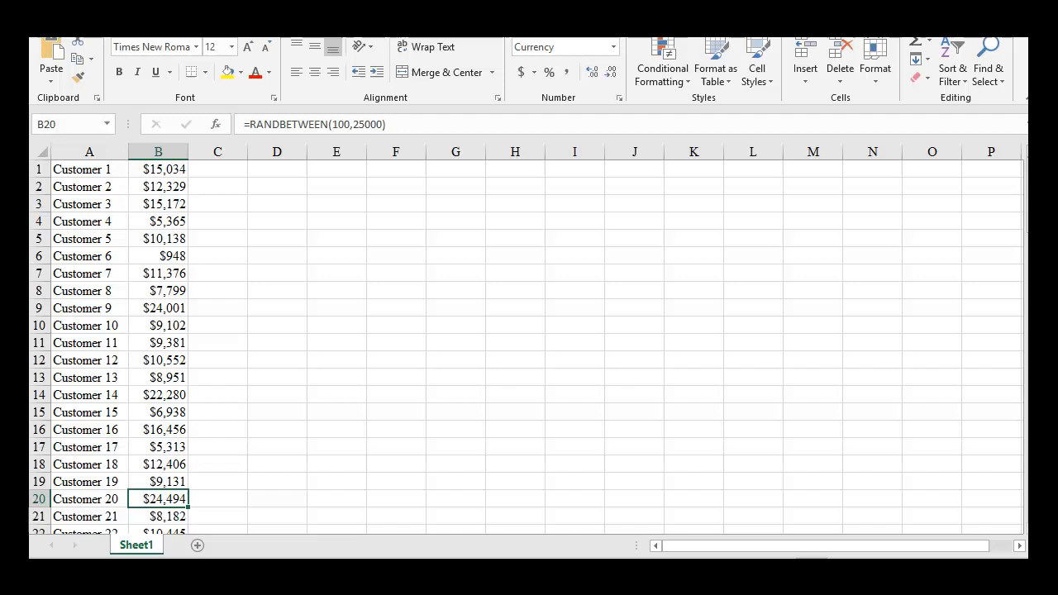
click(89, 498)
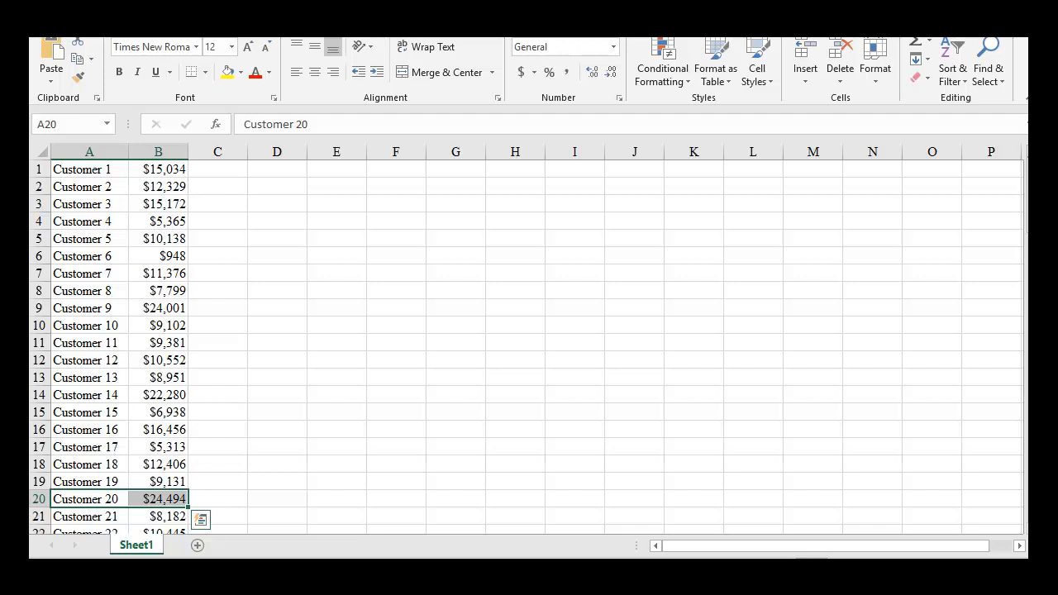
click(157, 498)
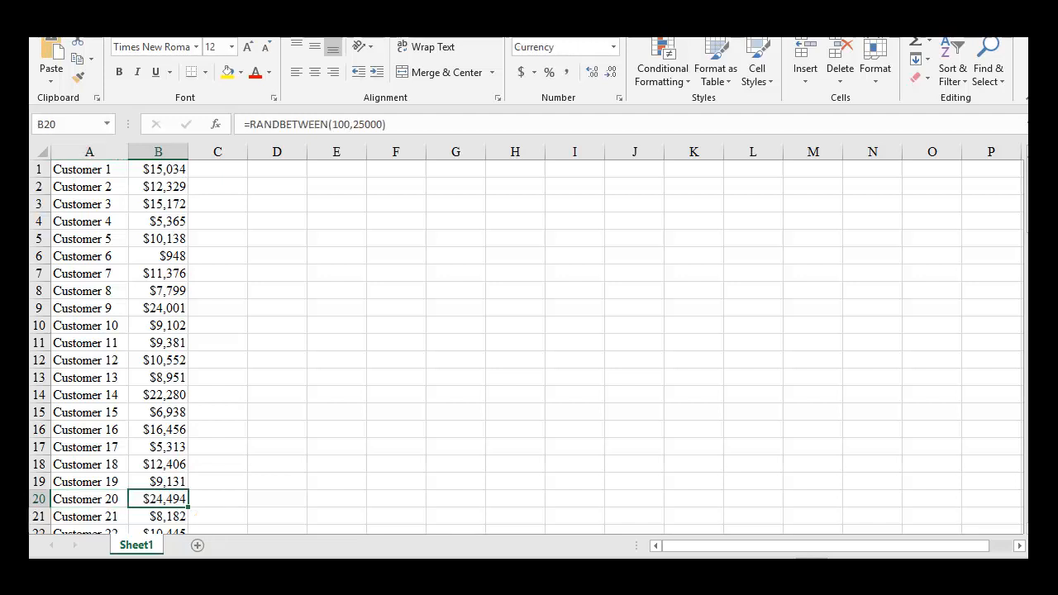
click(88, 498)
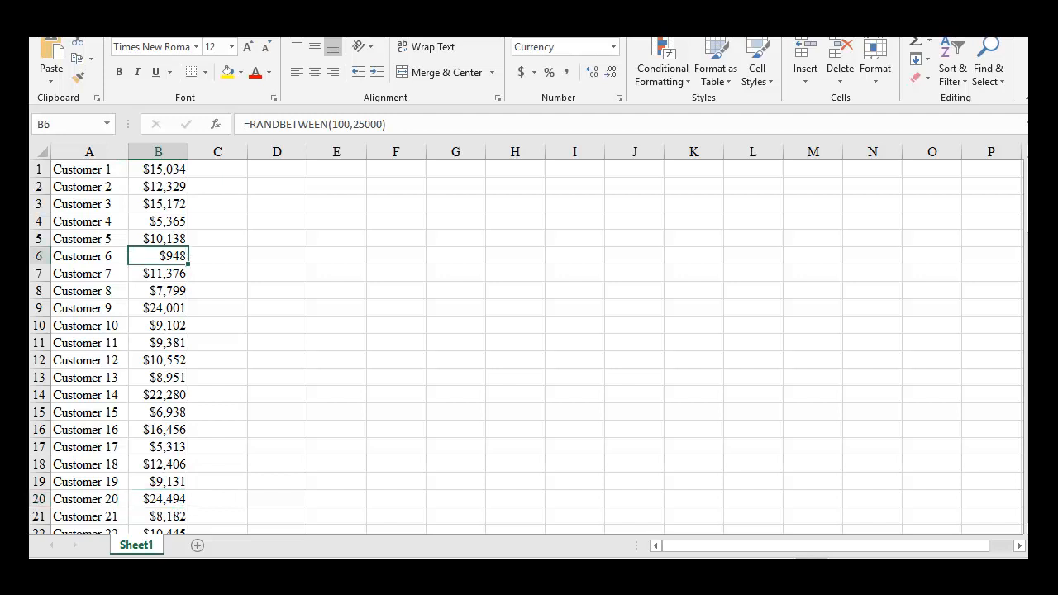
click(158, 498)
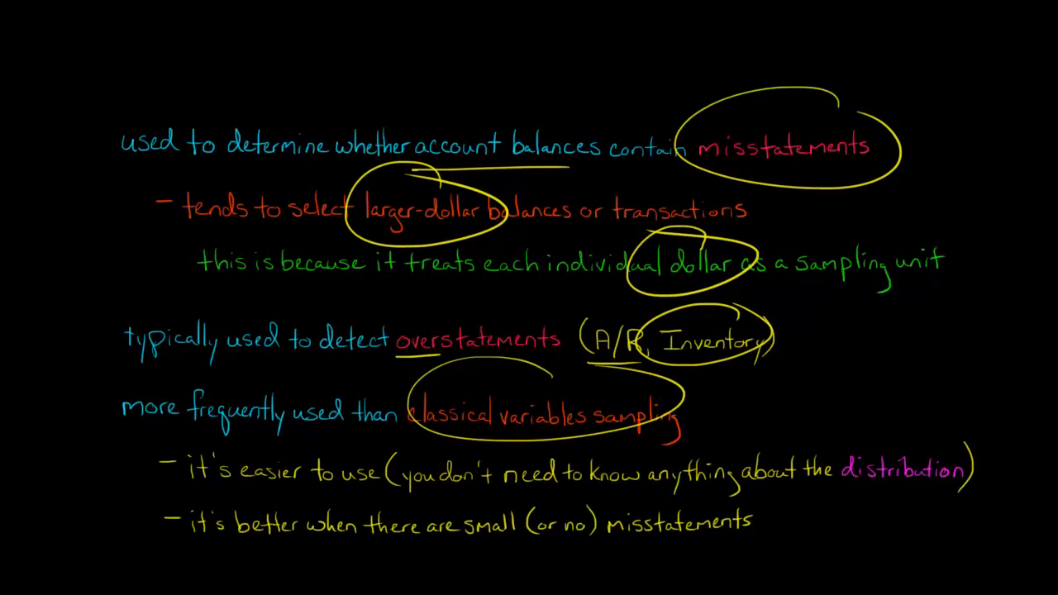
- In yellow pen, sketch a bell curve, circle 'distribution', underline 'small' and '(or no)'
drag(401, 434, 731, 417)
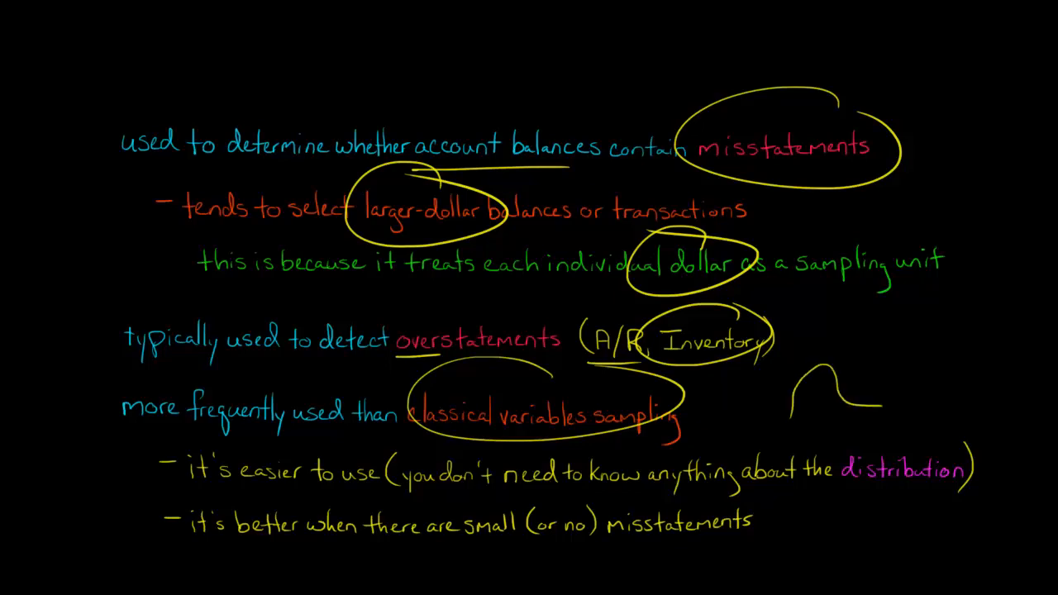
drag(818, 483, 958, 483)
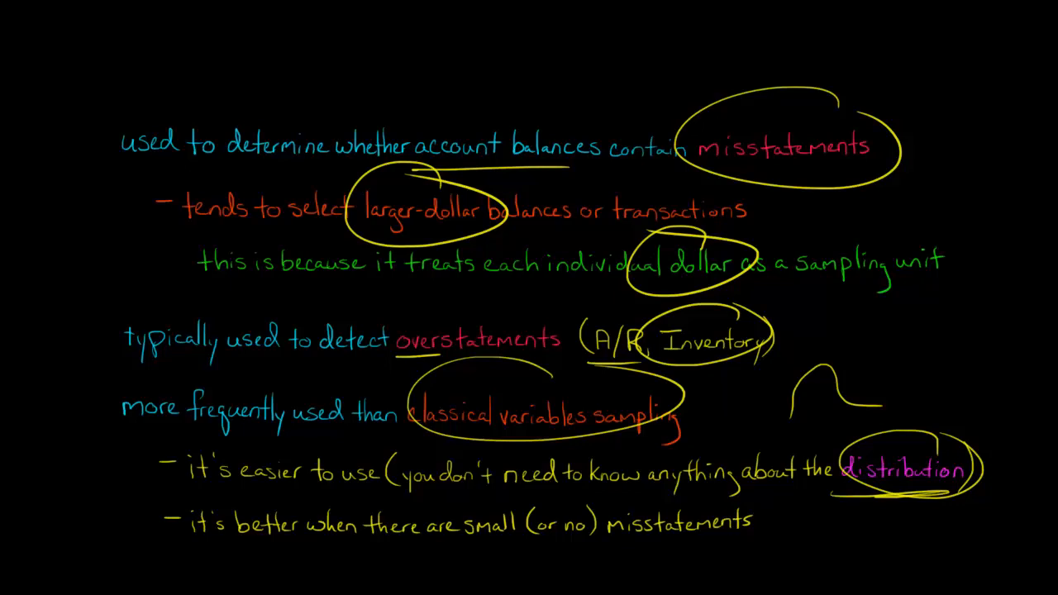
drag(475, 544, 520, 539)
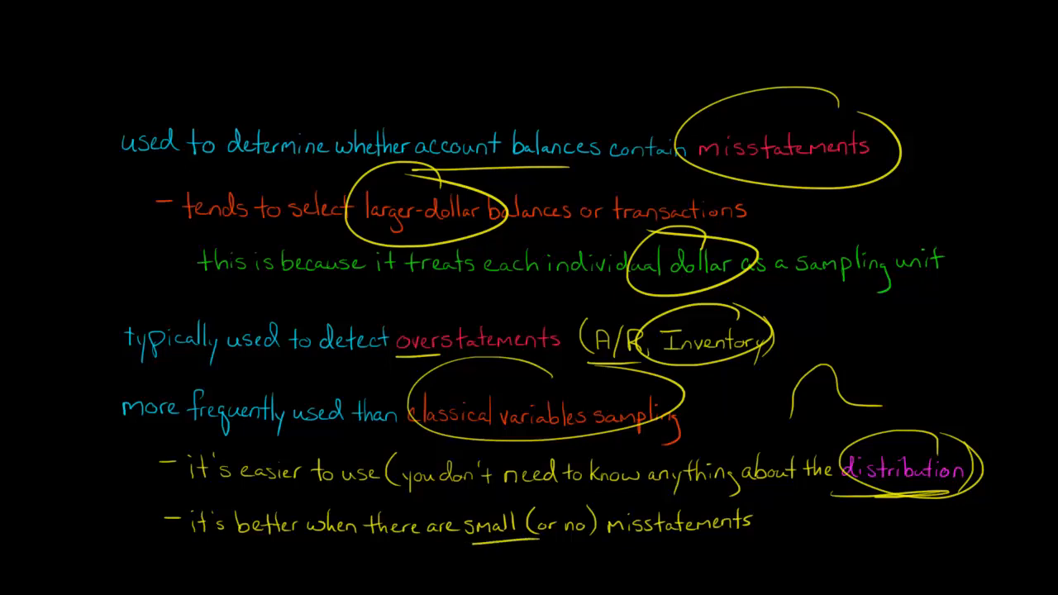
drag(561, 537, 616, 535)
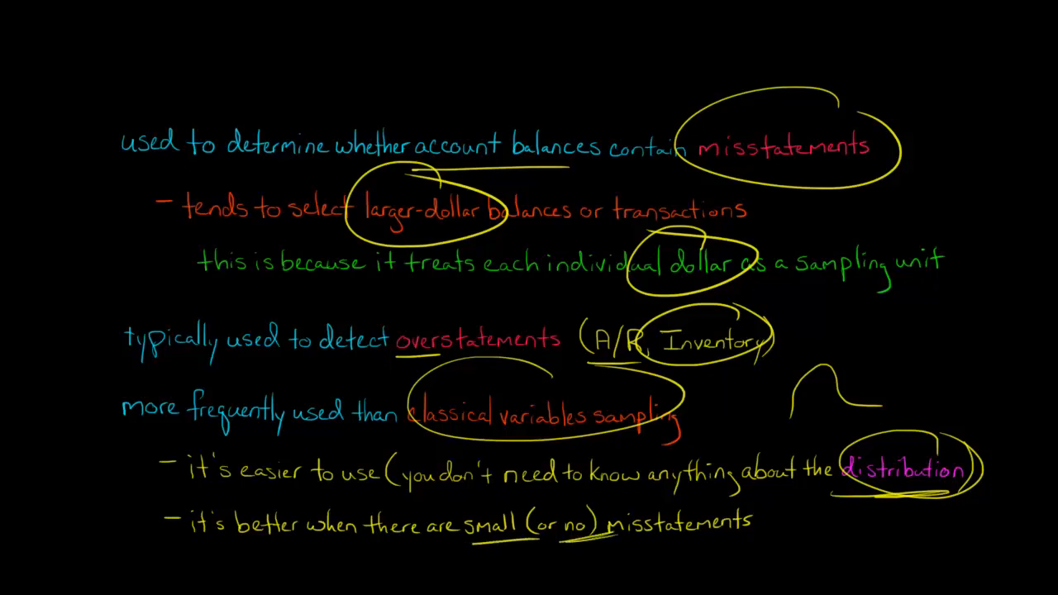